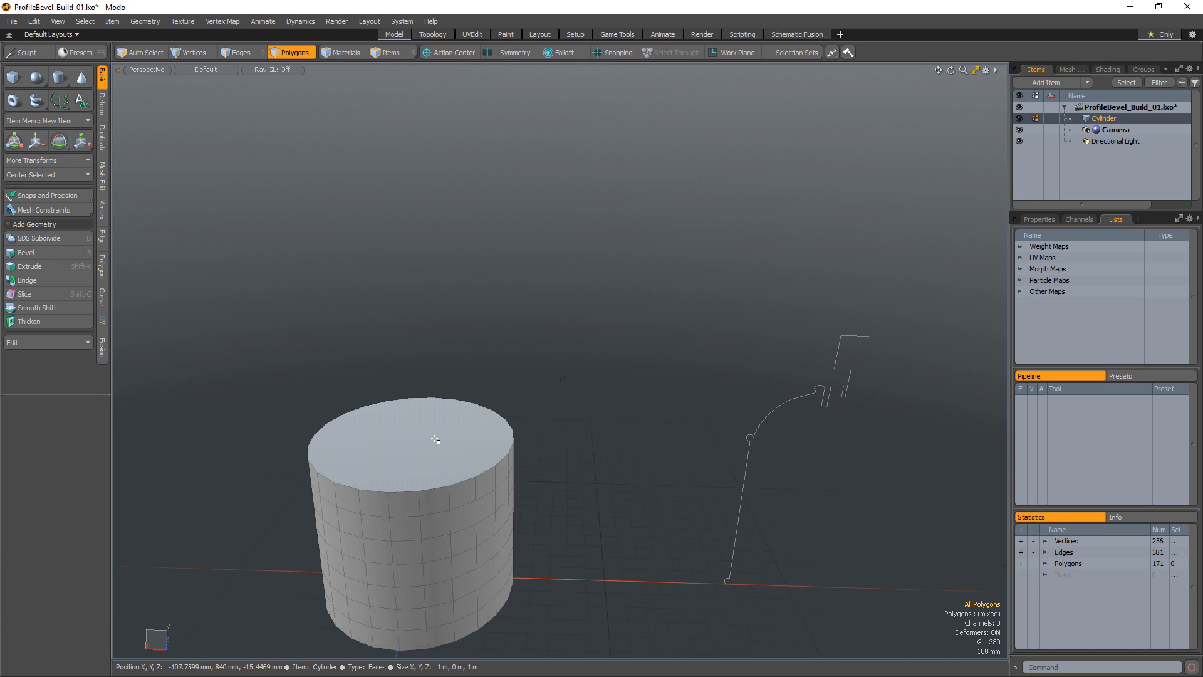
Model the can from the cylinder top and draw the Bezier profile curve beside it.
left_click(436, 440)
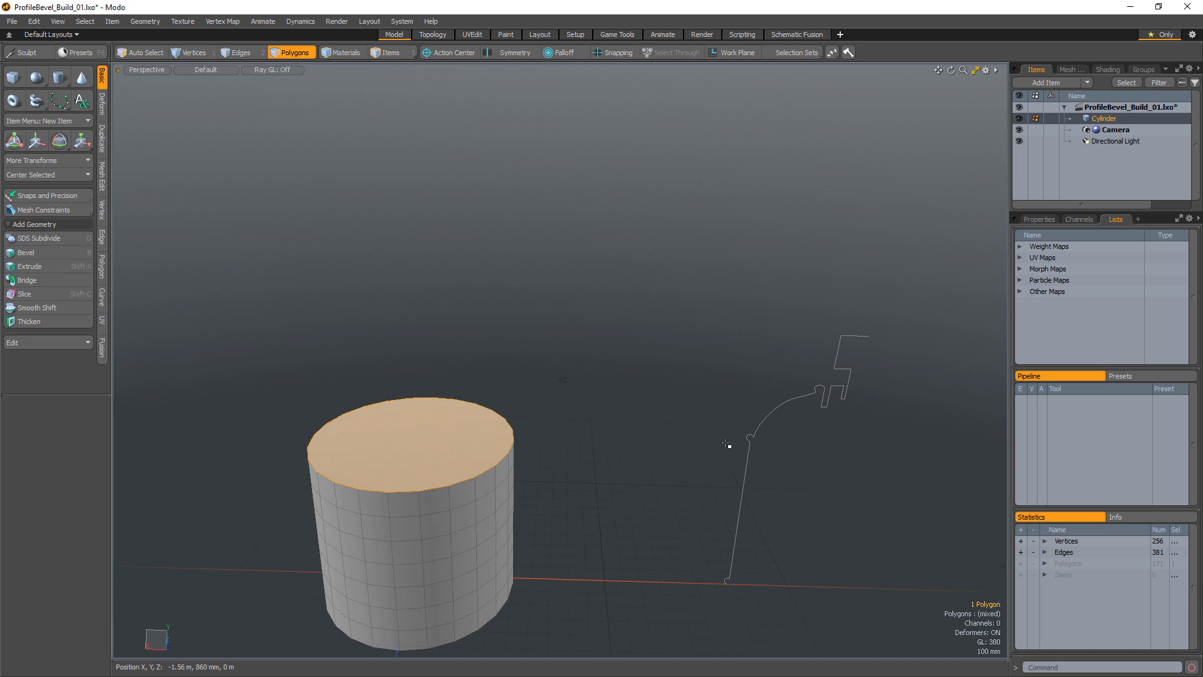
left_click(25, 252)
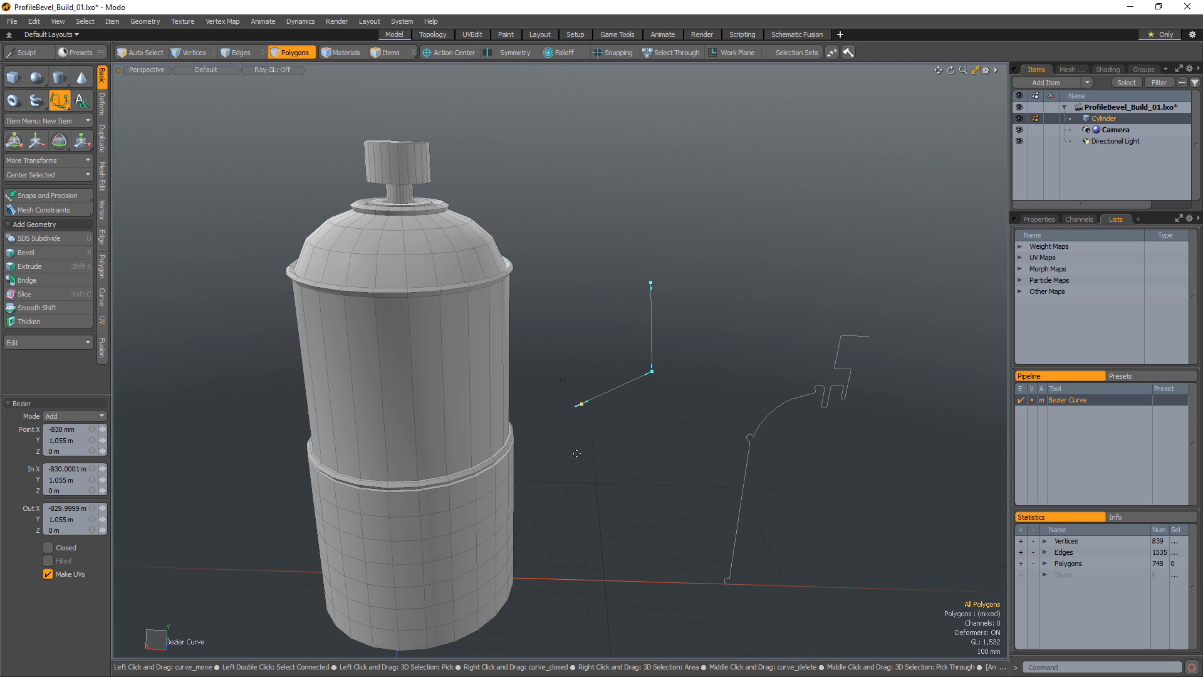
left_click(651, 586)
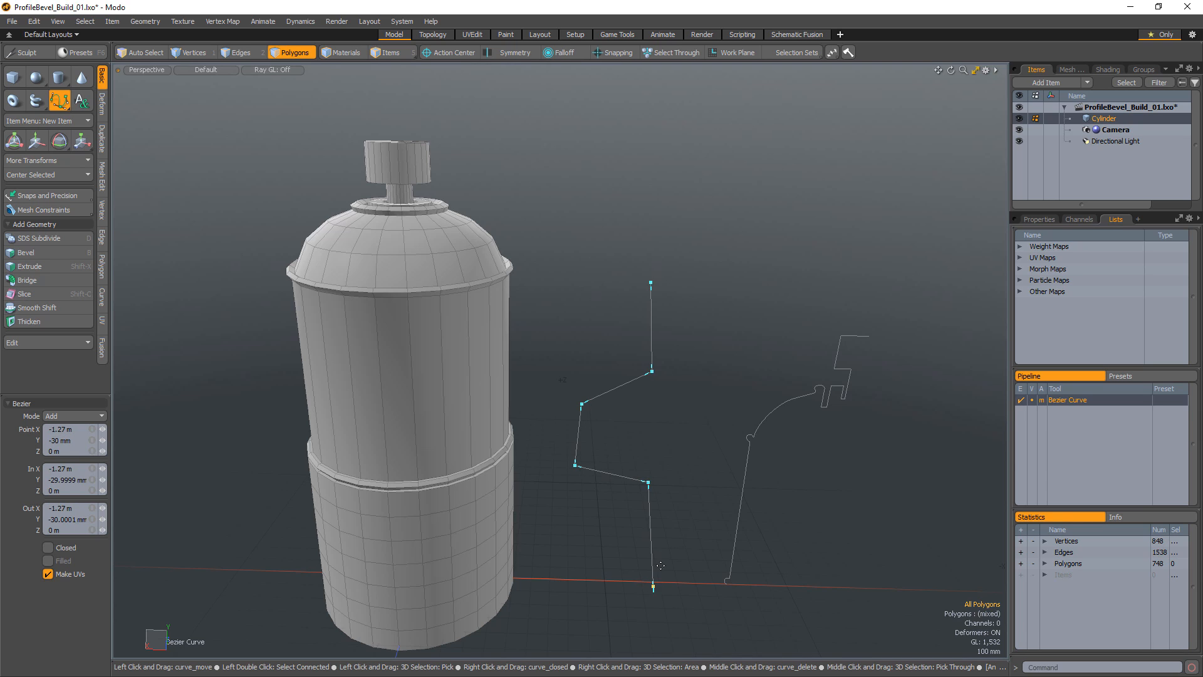
key("shift+e")
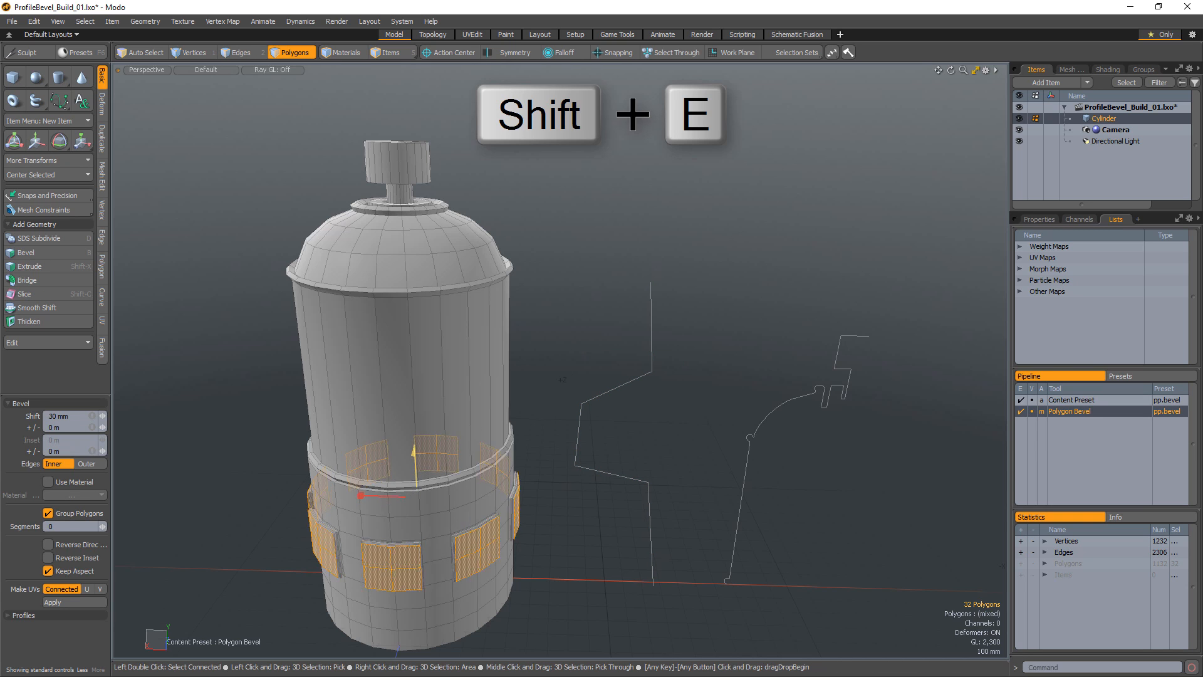
Polygon Bevel the base faces along the profile, then reshape the curve vertices.
key("Shift+E")
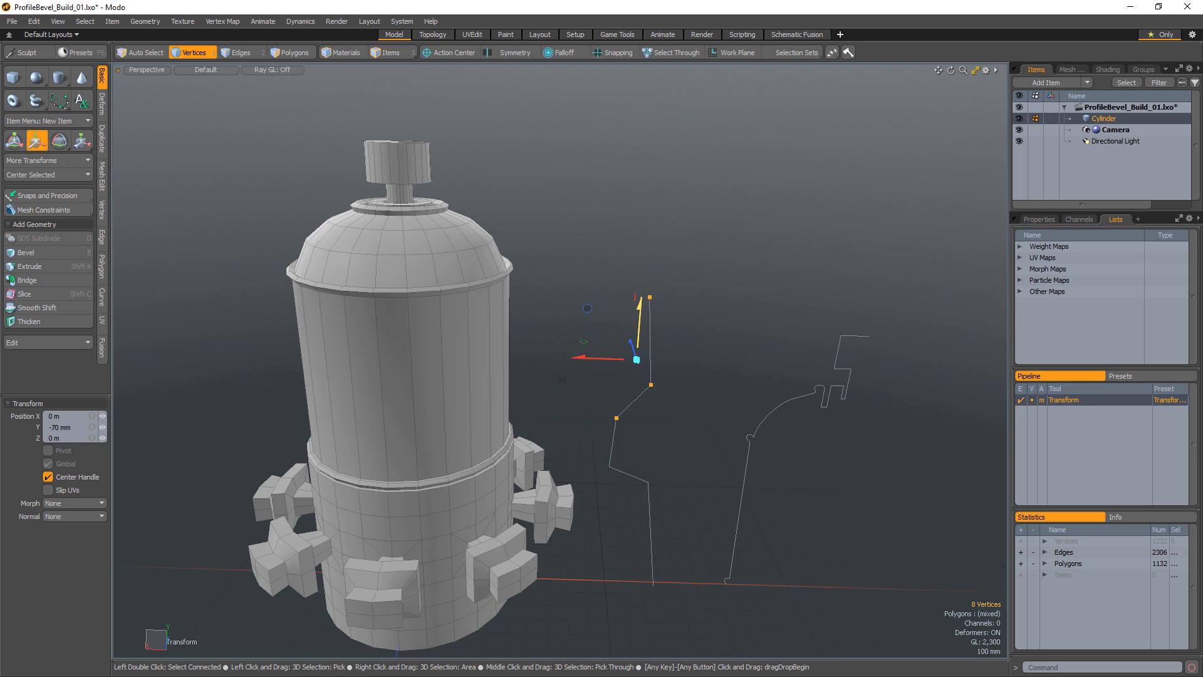
left_click(292, 53)
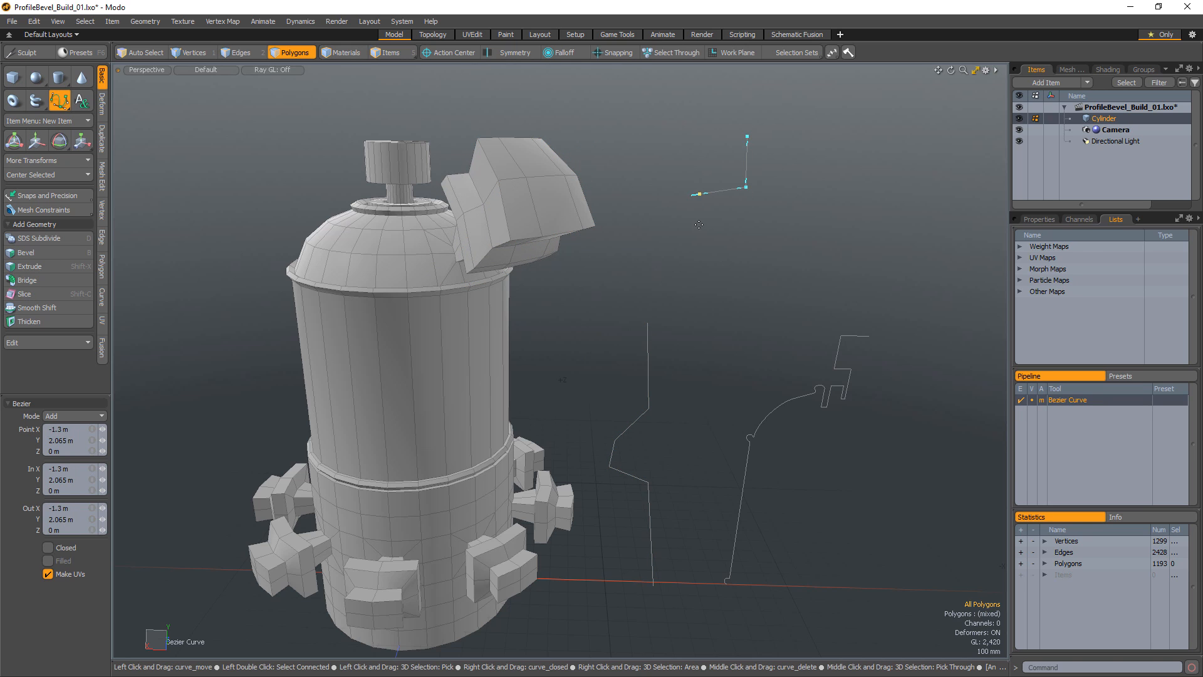
Draw the zigzag top-block profile curve and begin a Polygon Bevel on the shoulder faces.
left_click(717, 437)
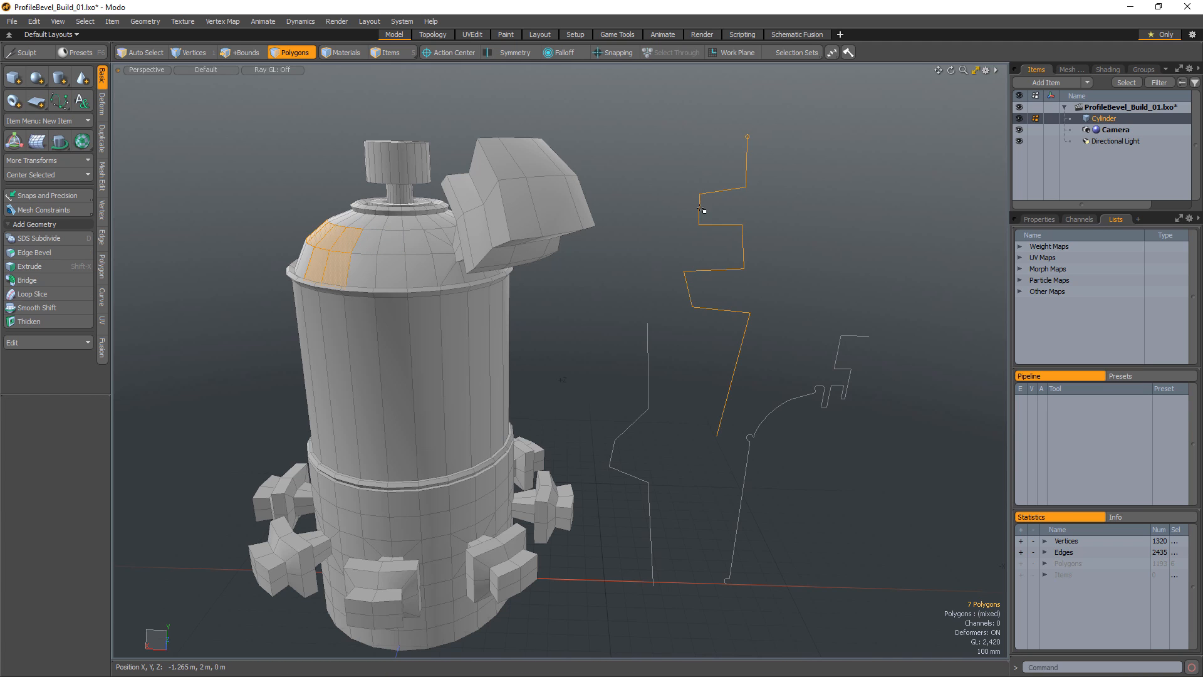
left_click(33, 252)
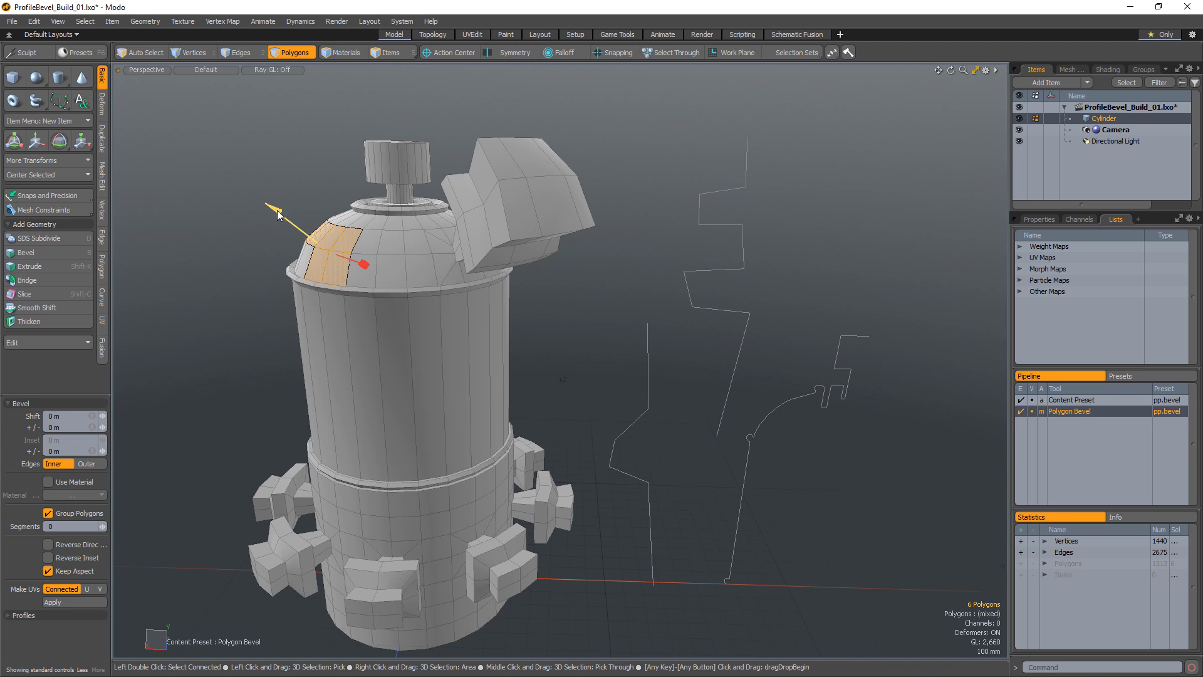